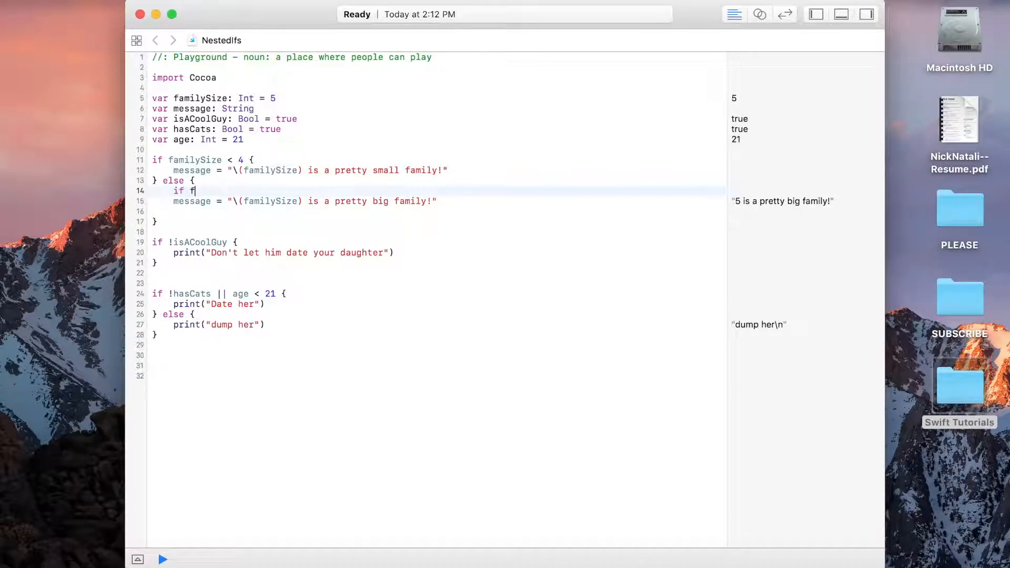
Type the nested condition familySize >= 4 && familySize < 9 inside the else.
{"action": "type", "text": "amilySize"}
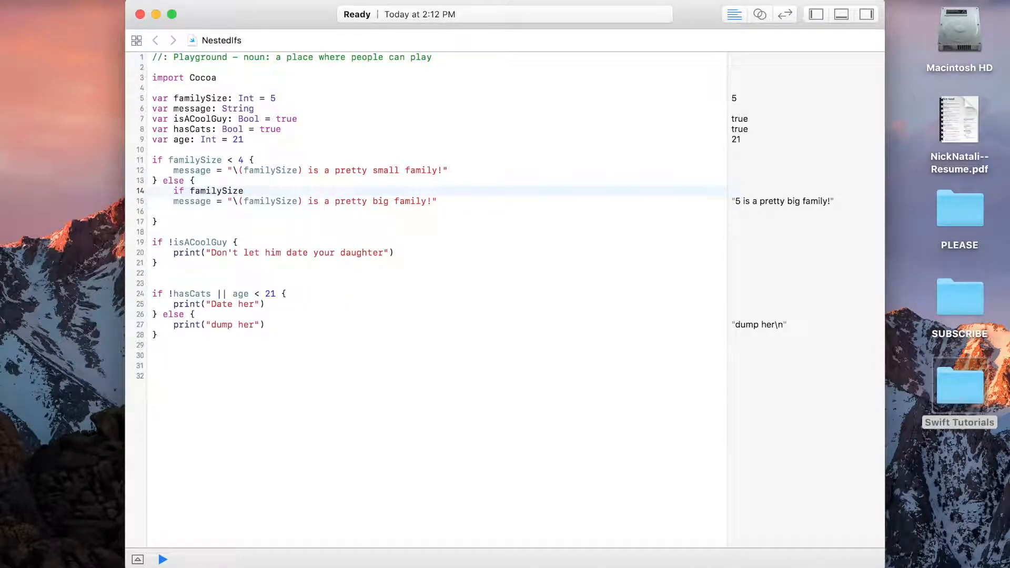
{"action": "type", "text": ">="}
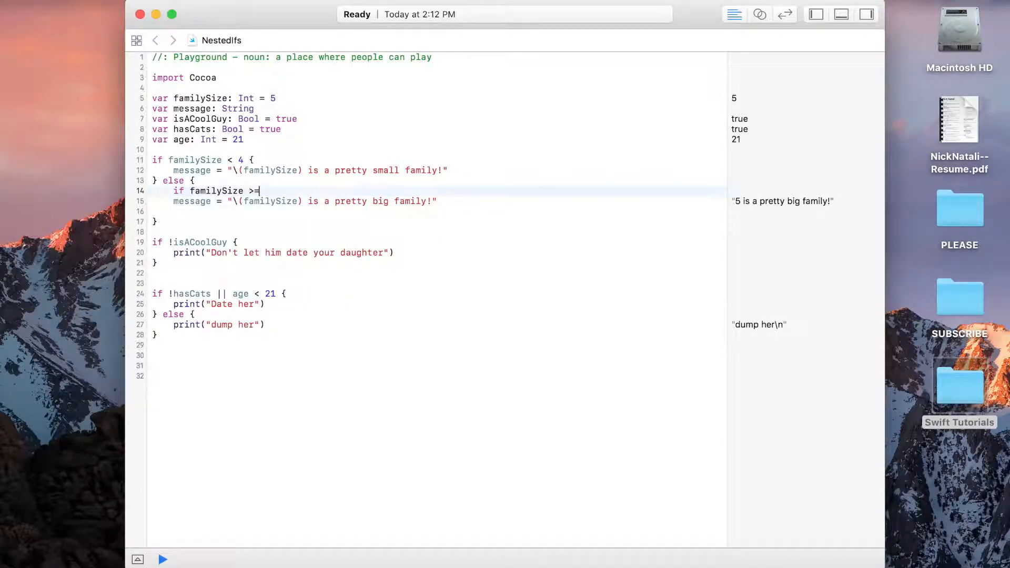
{"action": "type", "text": "4 &&"}
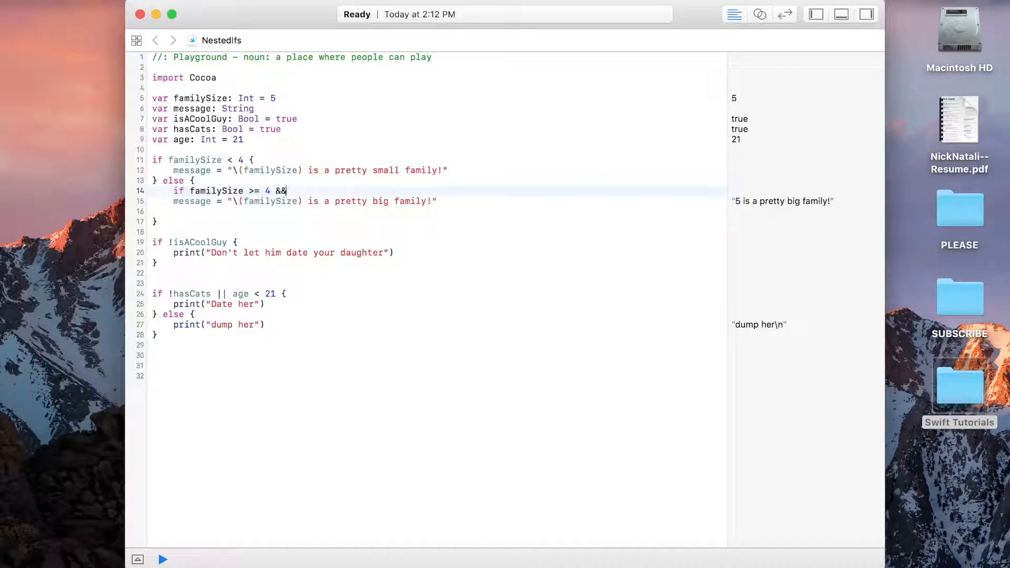
{"action": "type", "text": "familySize"}
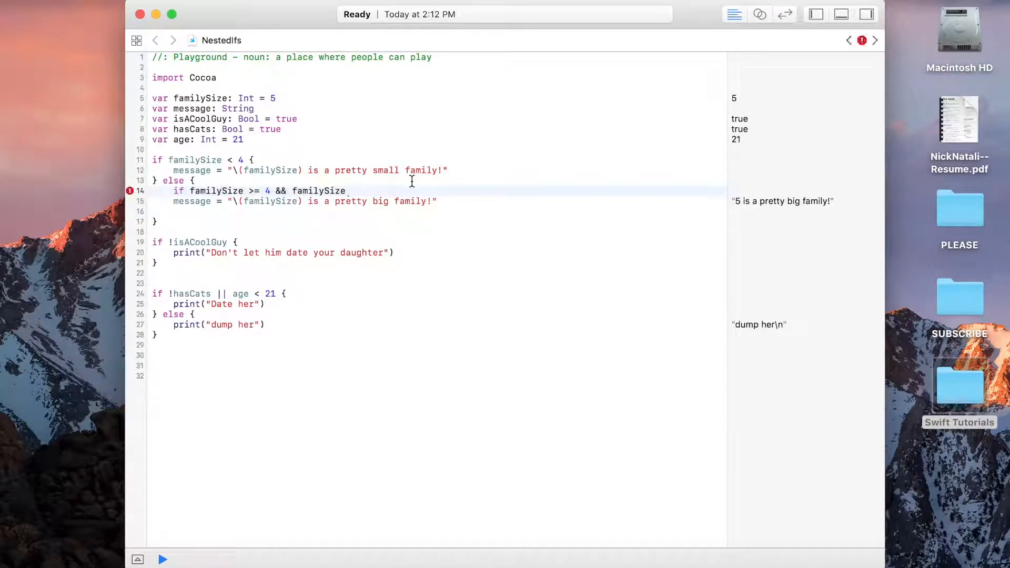
{"action": "type", "text": "<"}
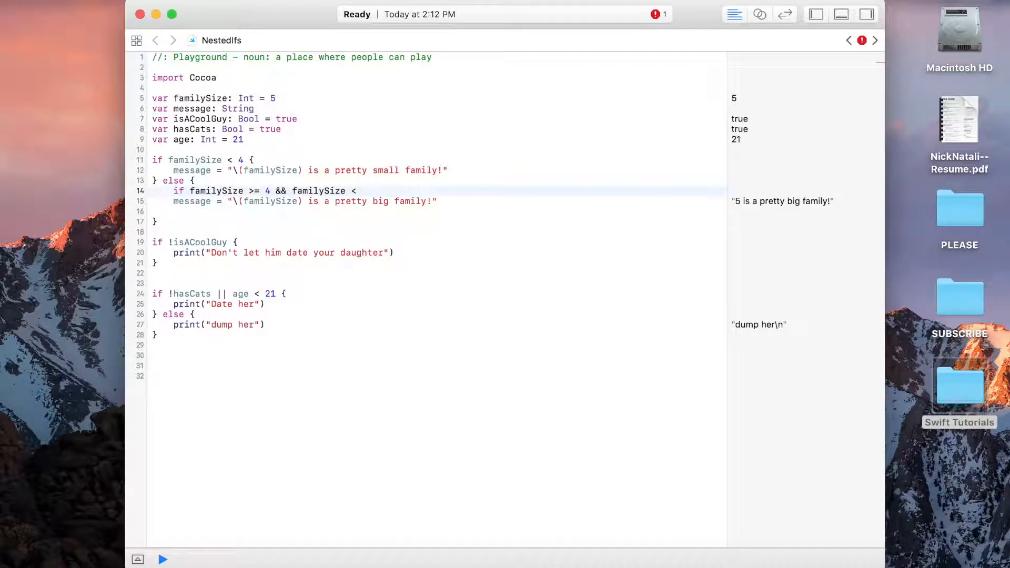
{"action": "type", "text": "9 {"}
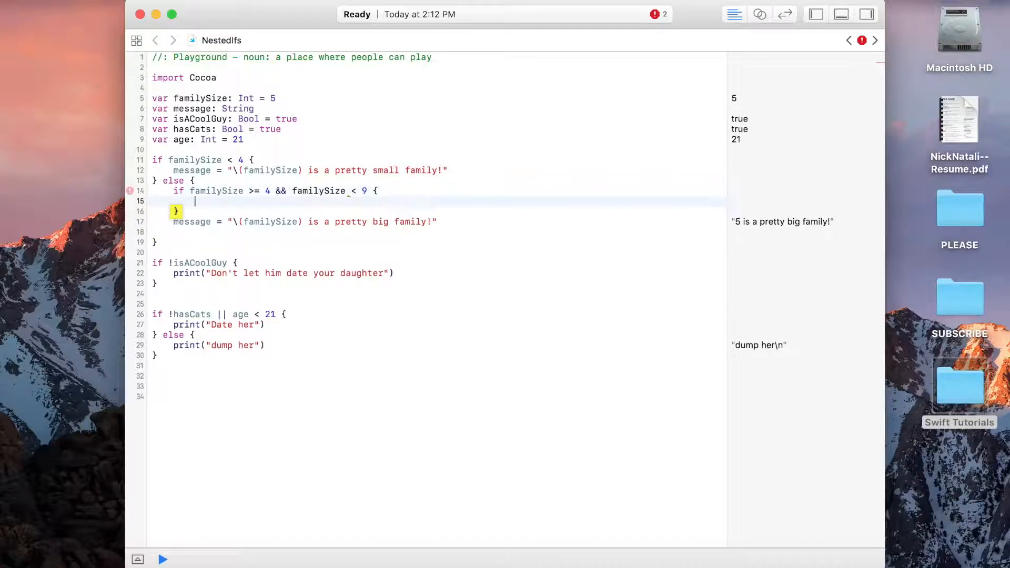
Assign message = "\(familySize) is a pretty medium family!" in the nested if.
{"action": "type", "text": "message ="}
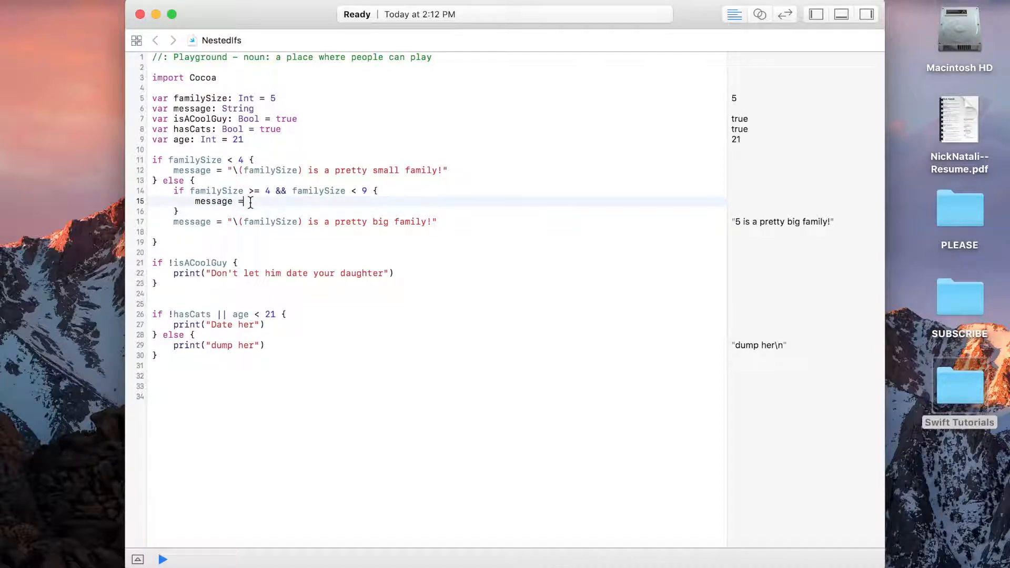
{"action": "type", "text": "\"\\(familySize) is a pretty medium family!\""}
{"action": "left_click", "coordinate": [438, 211]}
{"action": "type", "text": " else {"}
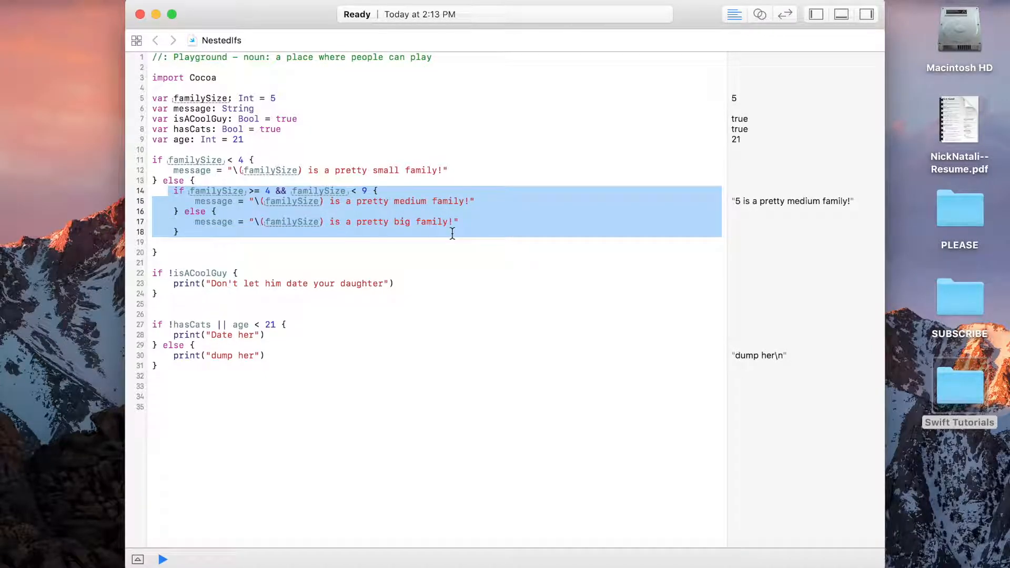
{"action": "left_click", "coordinate": [266, 236]}
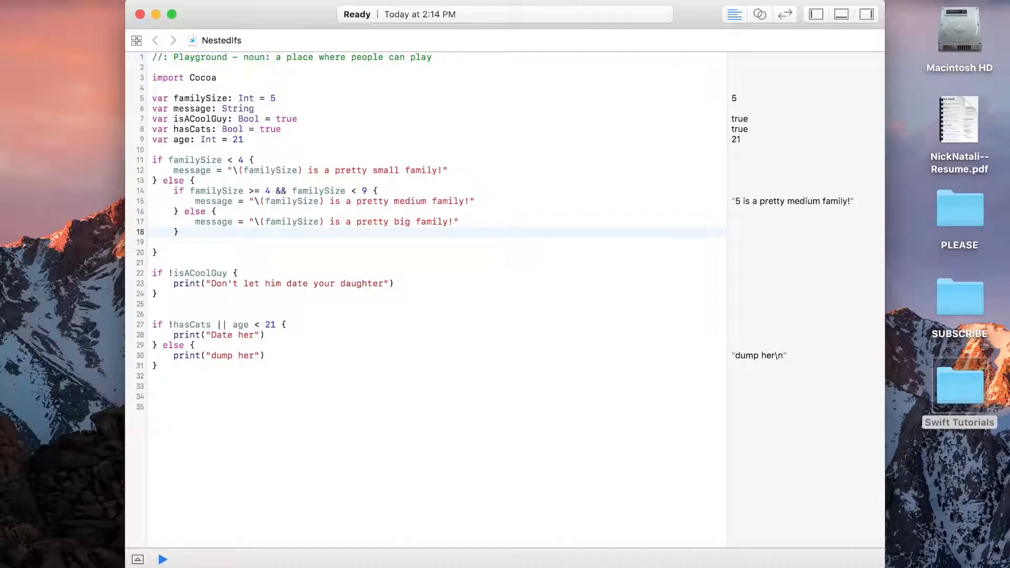
{"action": "mouse_move", "coordinate": [571, 213]}
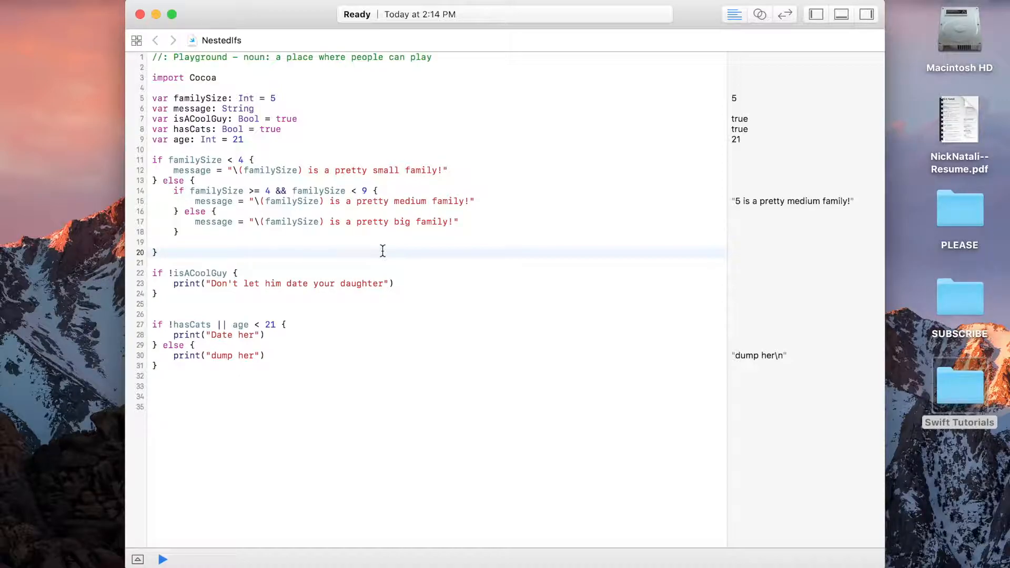
{"action": "left_click", "coordinate": [158, 253]}
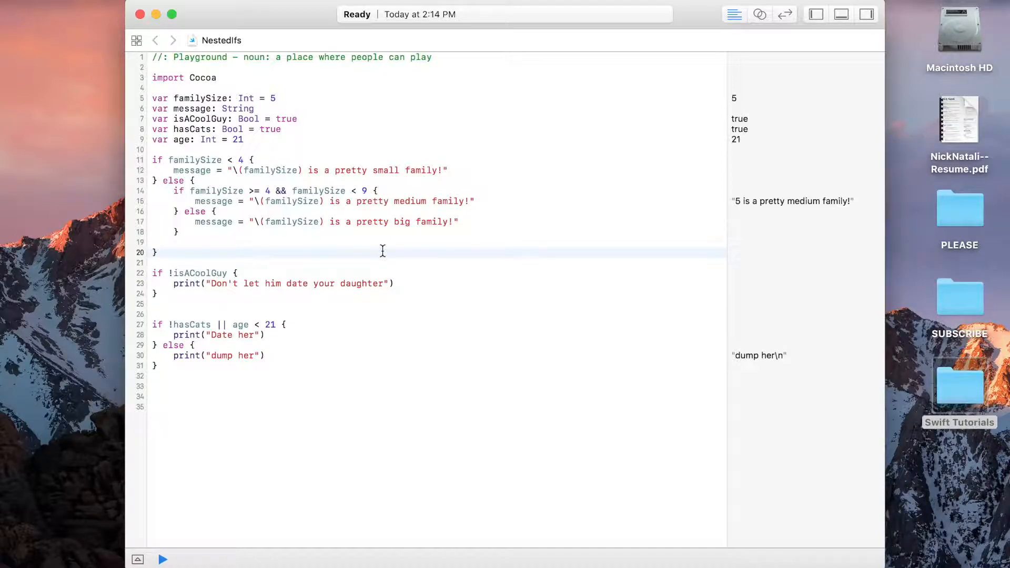
{"action": "left_click", "coordinate": [157, 252]}
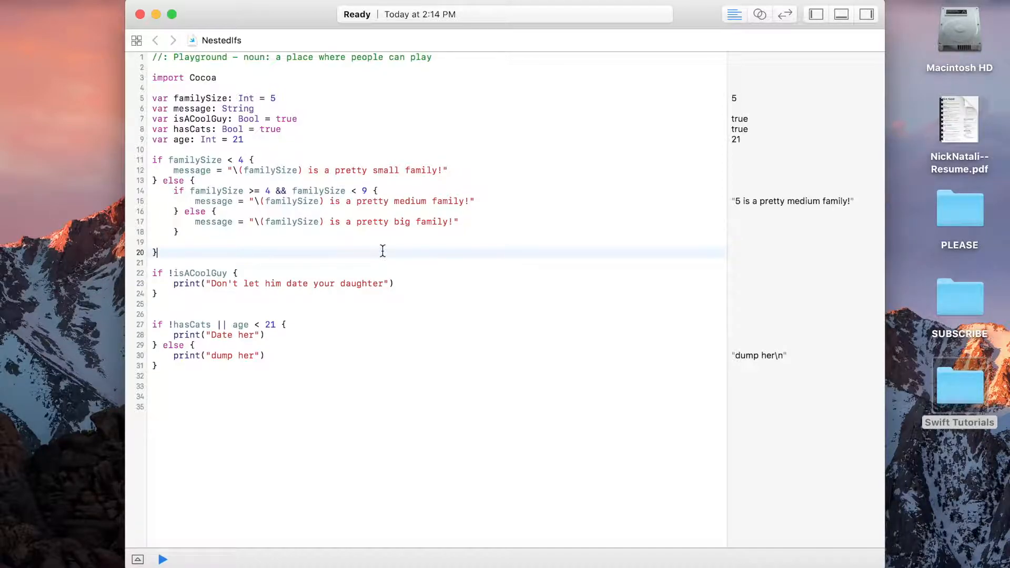
Edit the outer else line and remove the inner if condition line.
{"action": "left_click", "coordinate": [177, 191]}
{"action": "type", "text": "if familySize >= 4 && familySize < 9 "}
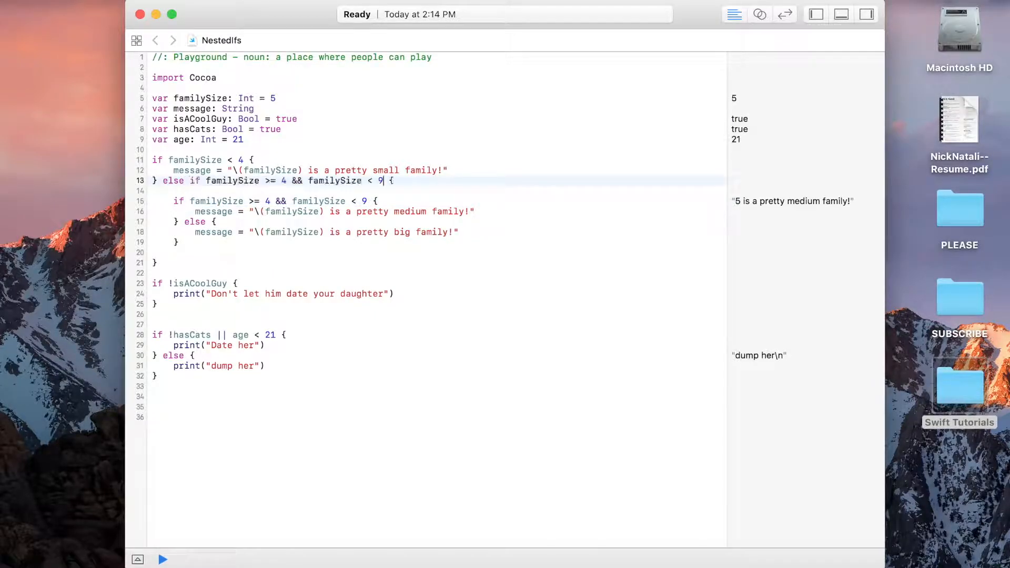
{"action": "left_click", "coordinate": [162, 560]}
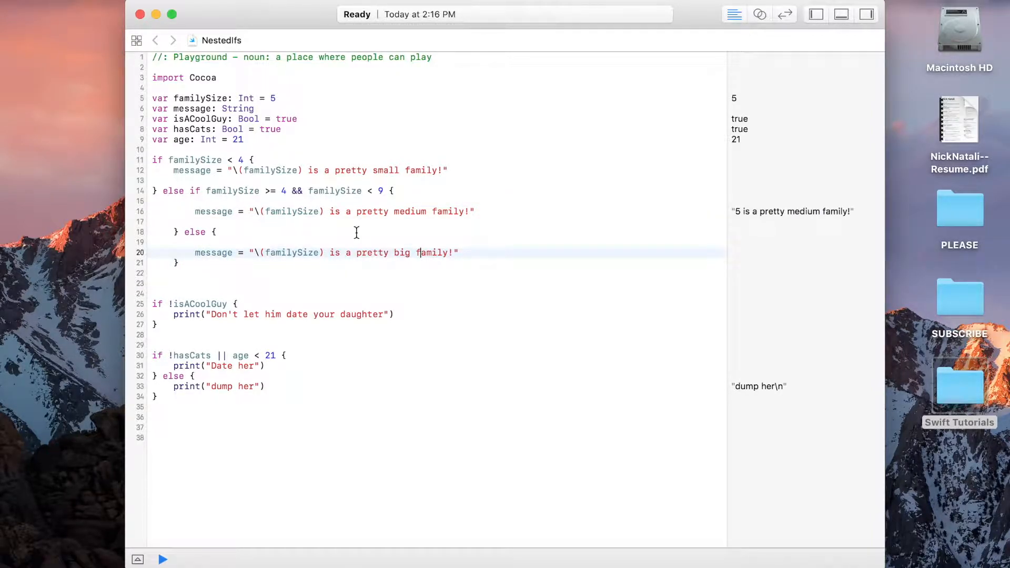
{"action": "mouse_move", "coordinate": [310, 201]}
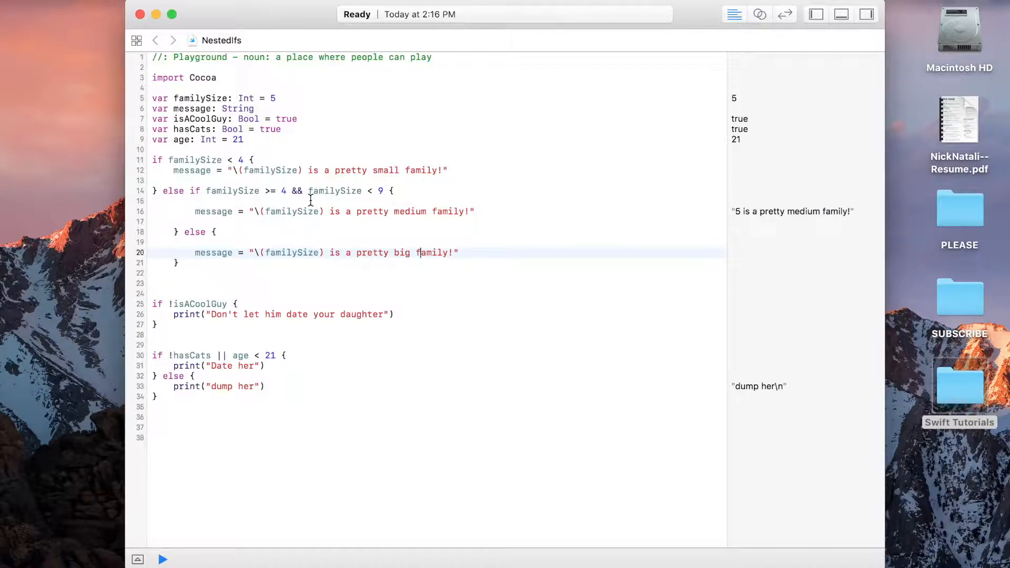